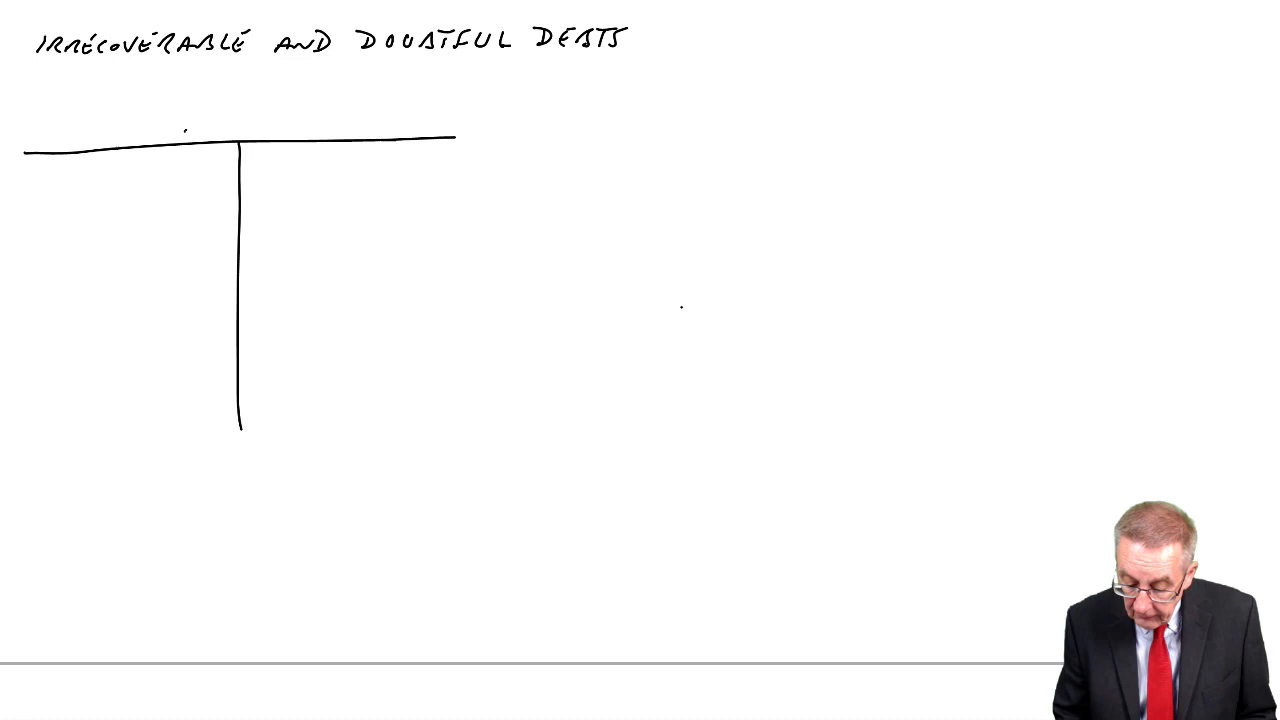
{"action": "type", "text": "RECEIVABLES"}
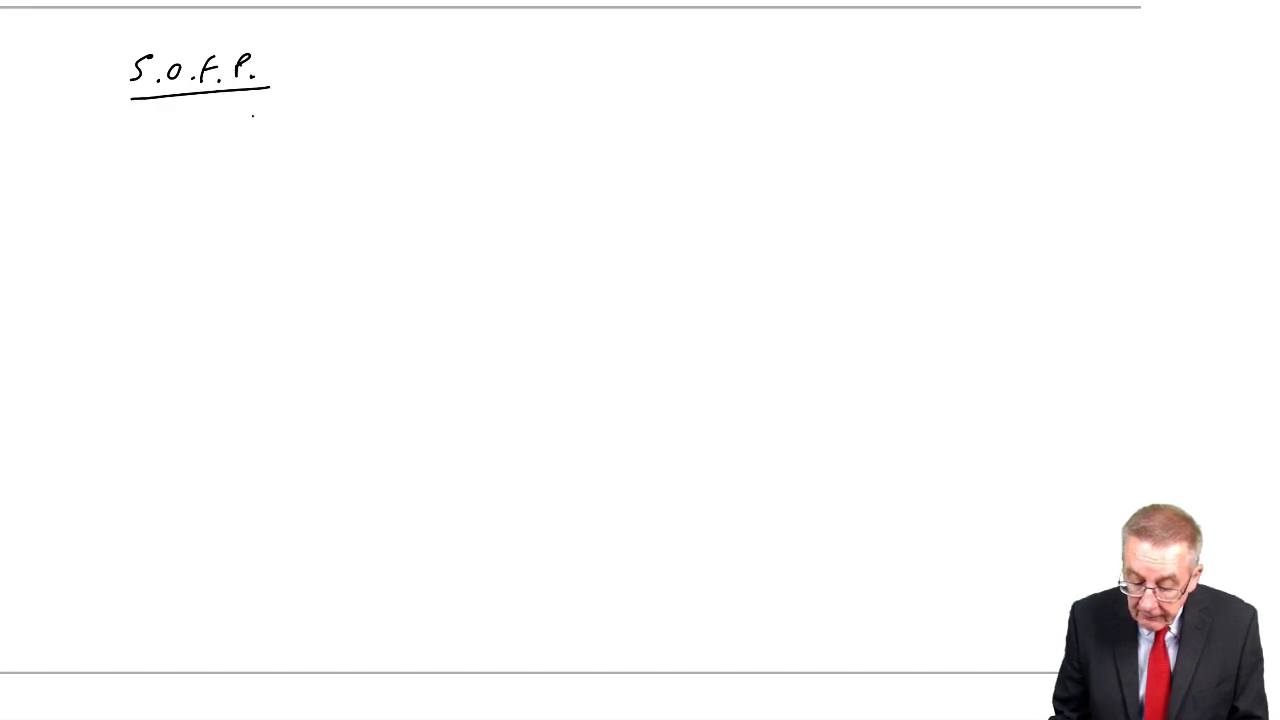
{"action": "type", "text": "Curren"}
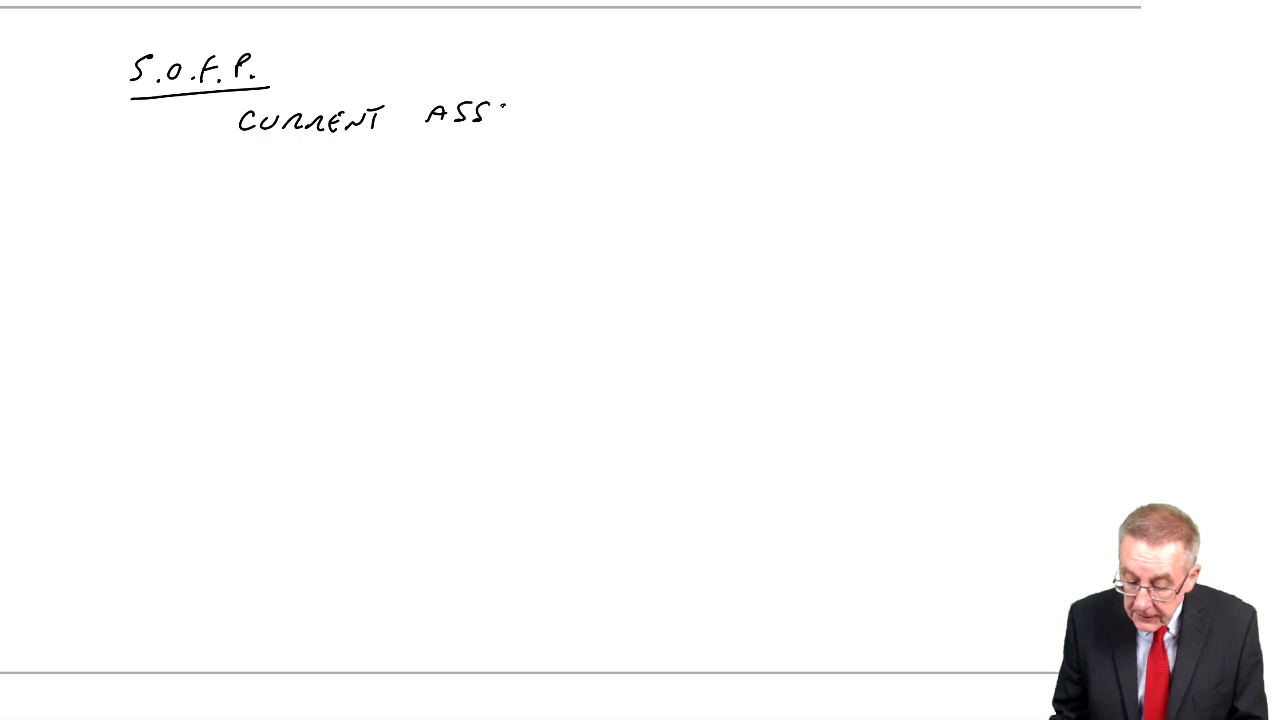
{"action": "type", "text": "ETT"}
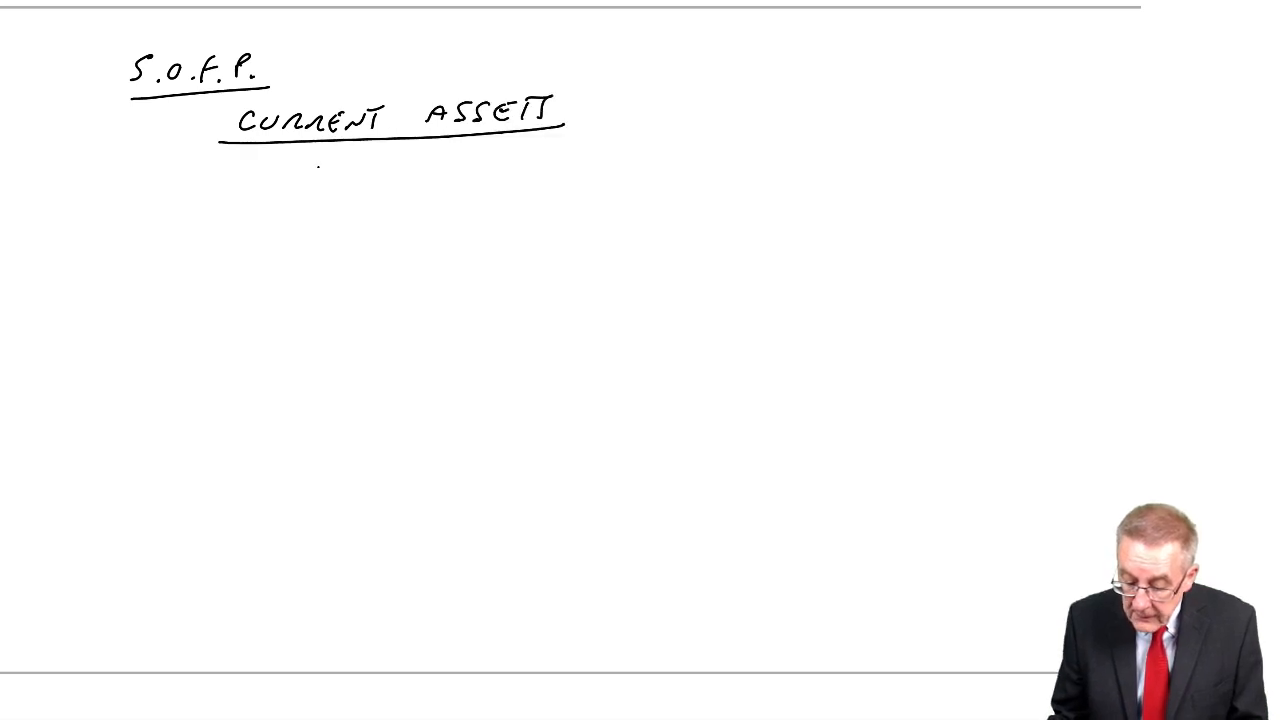